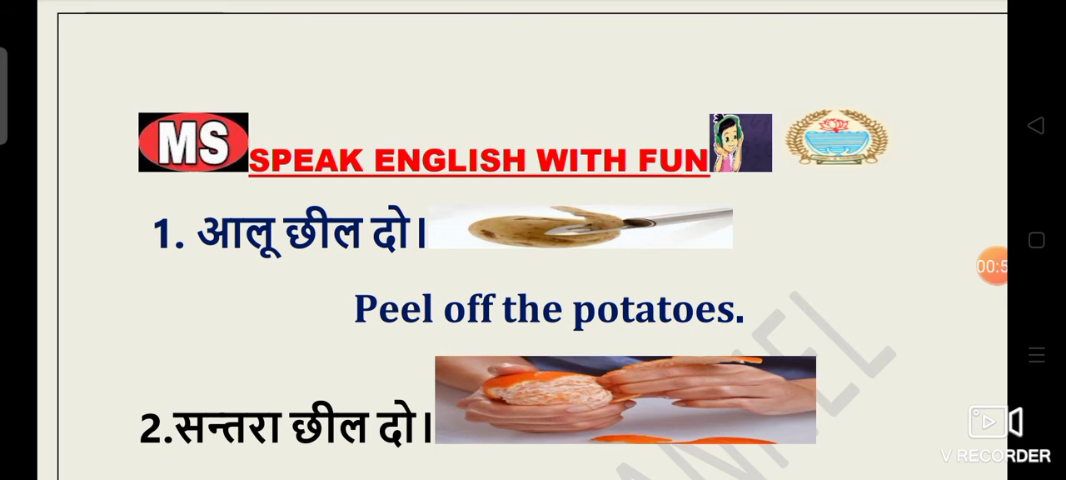
scroll(down, 3)
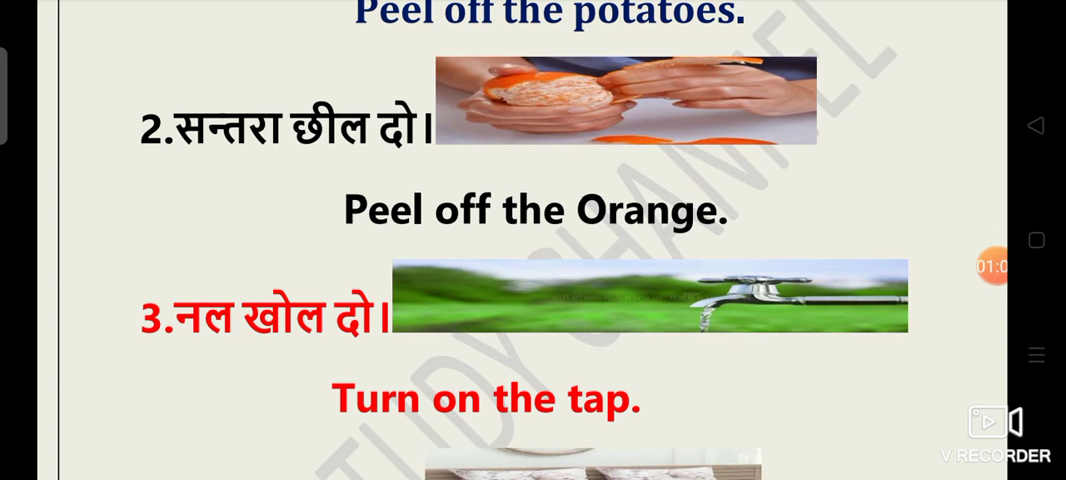
scroll(down, 3)
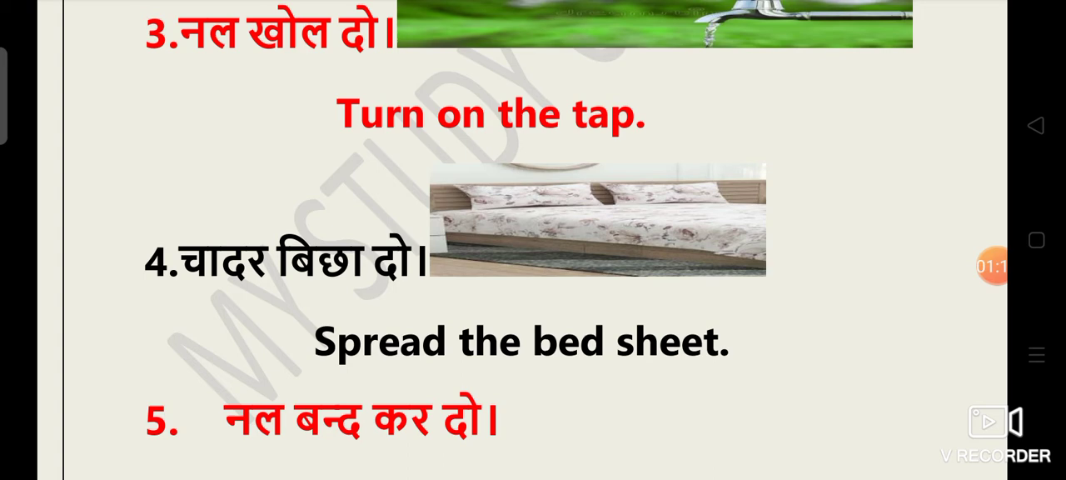
scroll(down, 3)
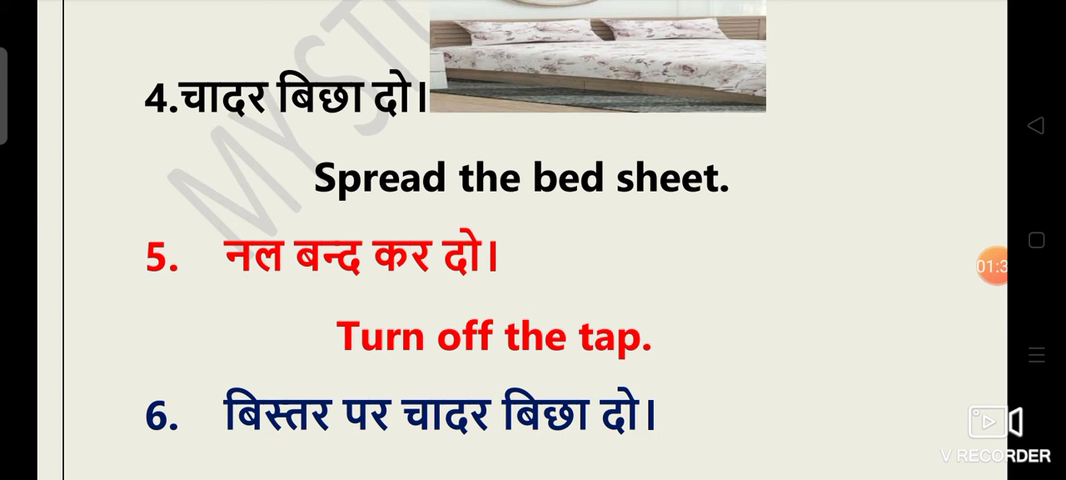
scroll(down, 3)
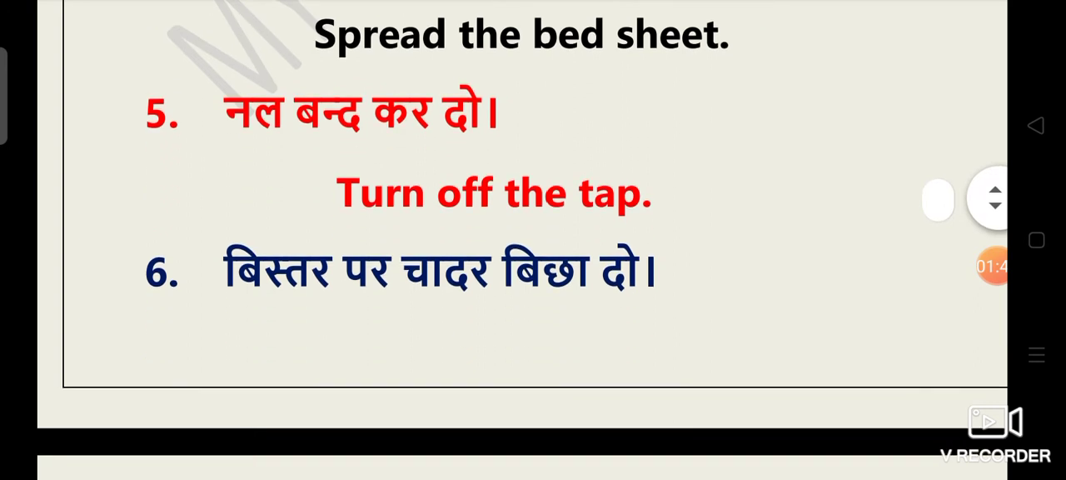
scroll(down, 3)
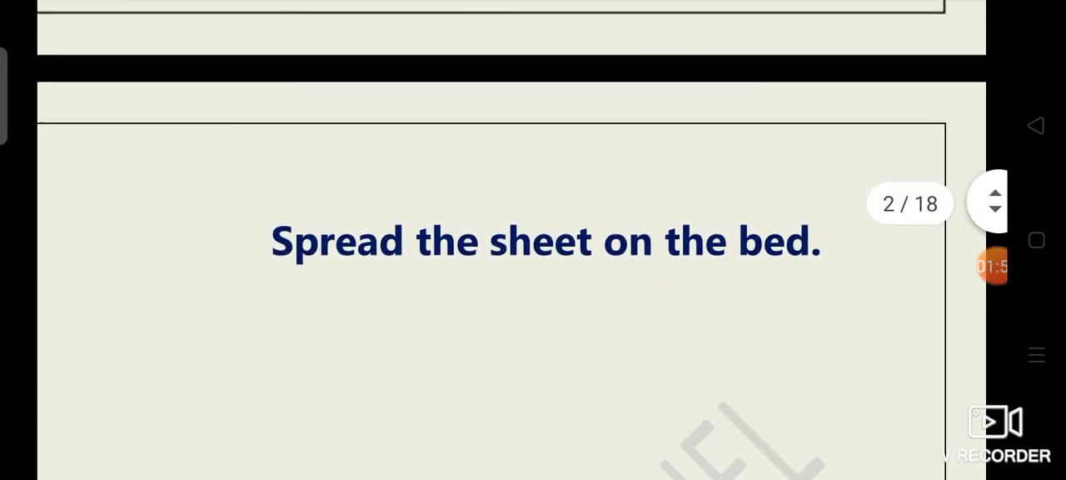
scroll(down, 3)
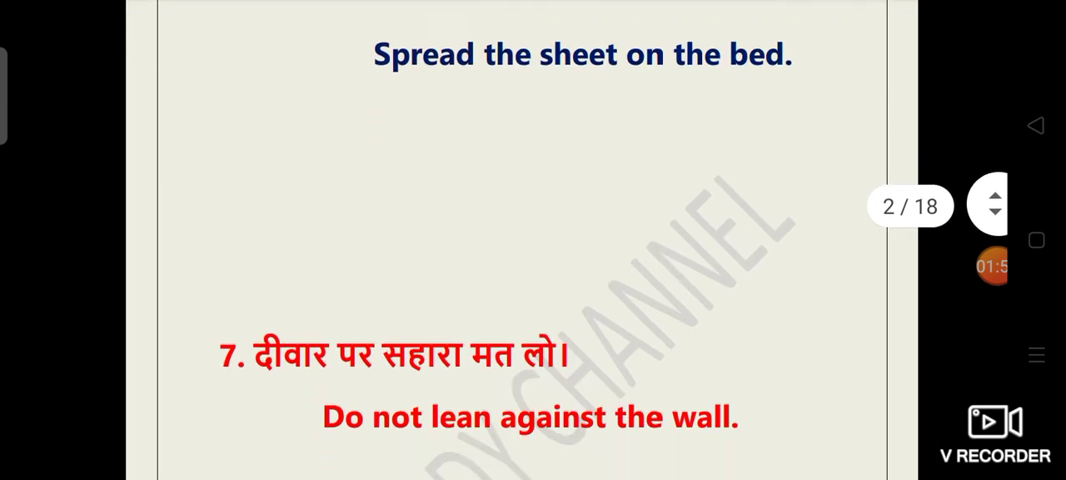
scroll(down, 3)
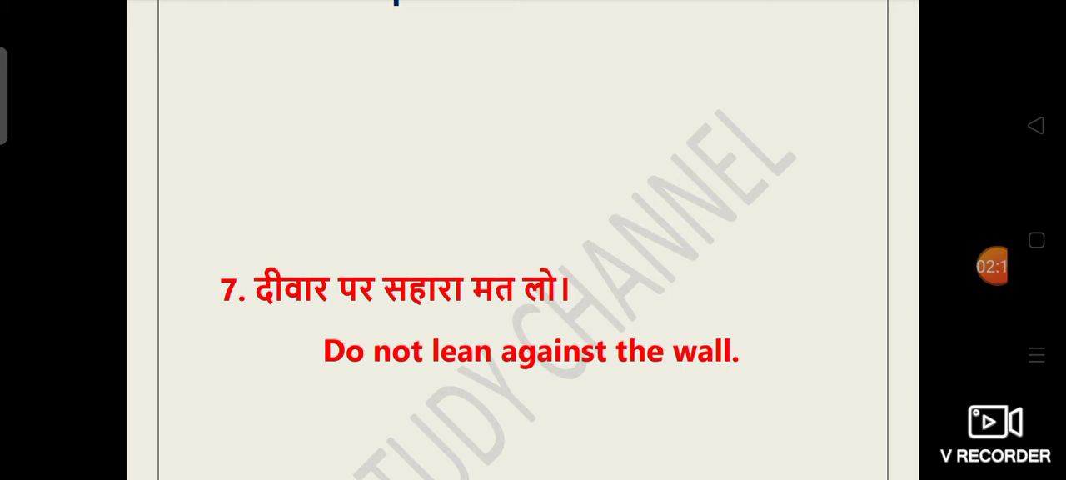
scroll(down, 3)
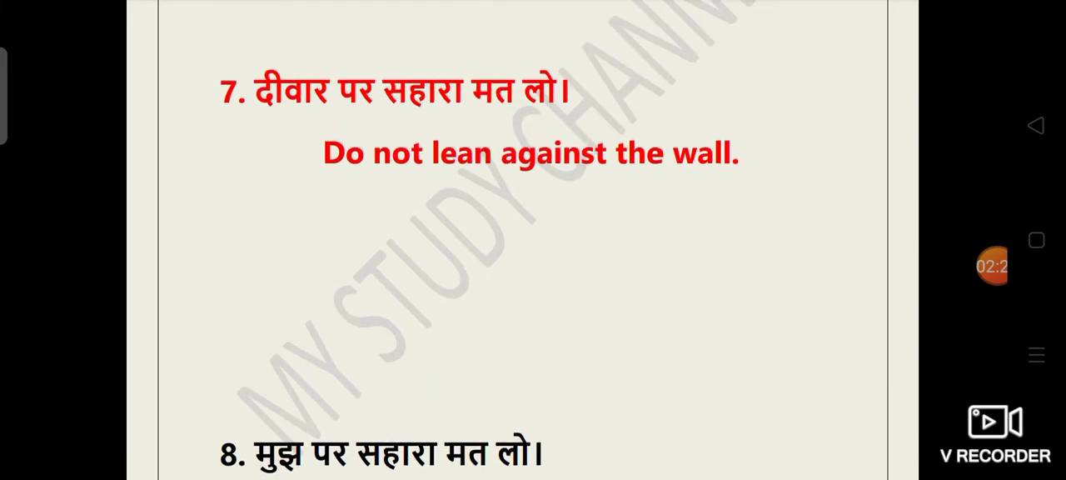
scroll(down, 3)
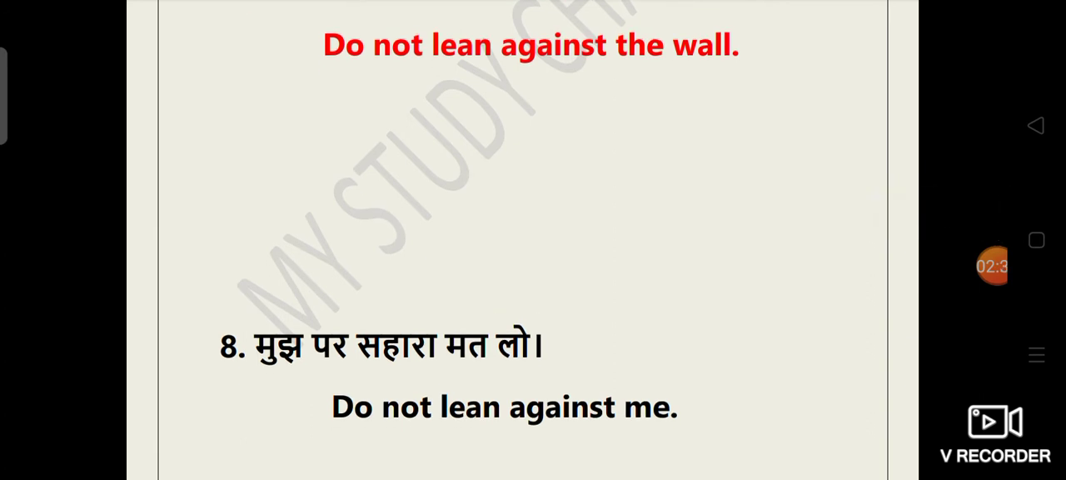
scroll(down, 3)
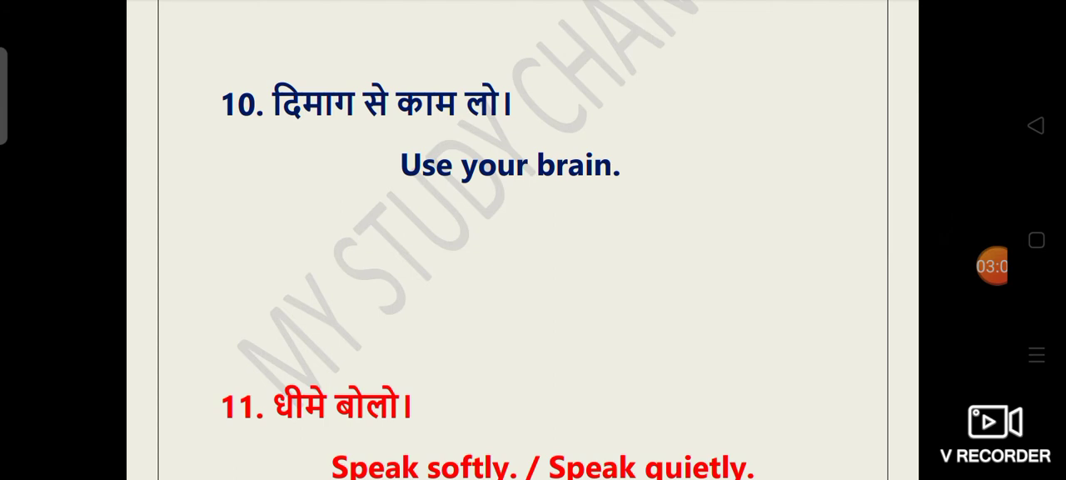
scroll(down, 3)
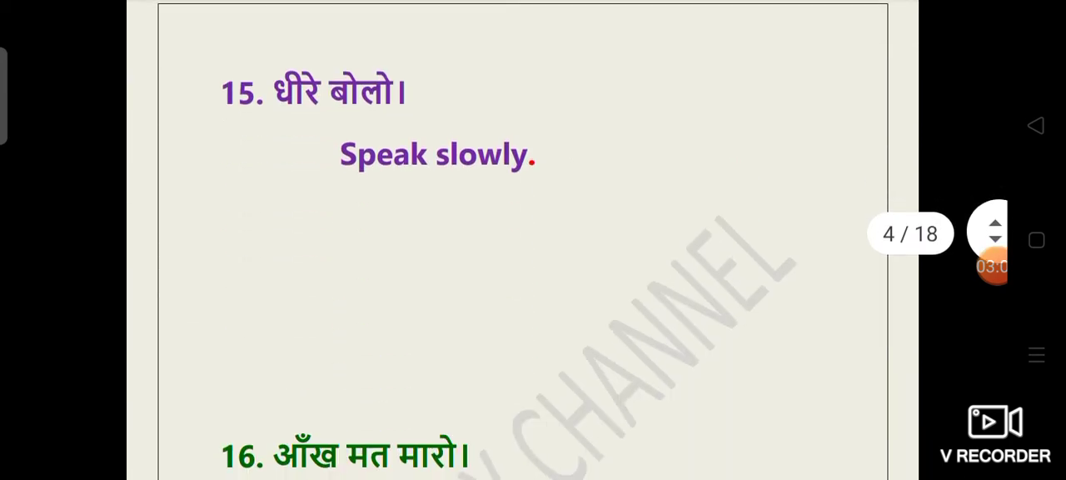
scroll(down, 3)
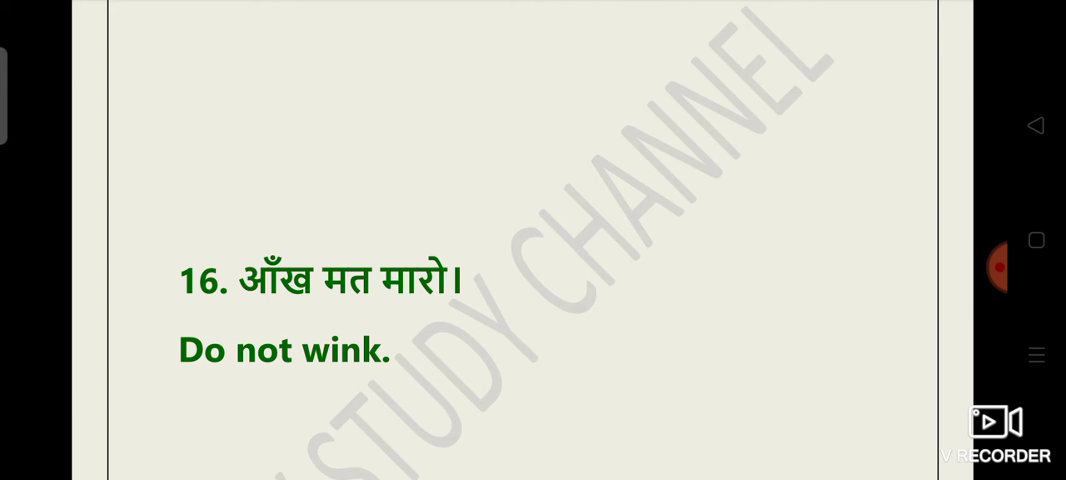
scroll(down, 3)
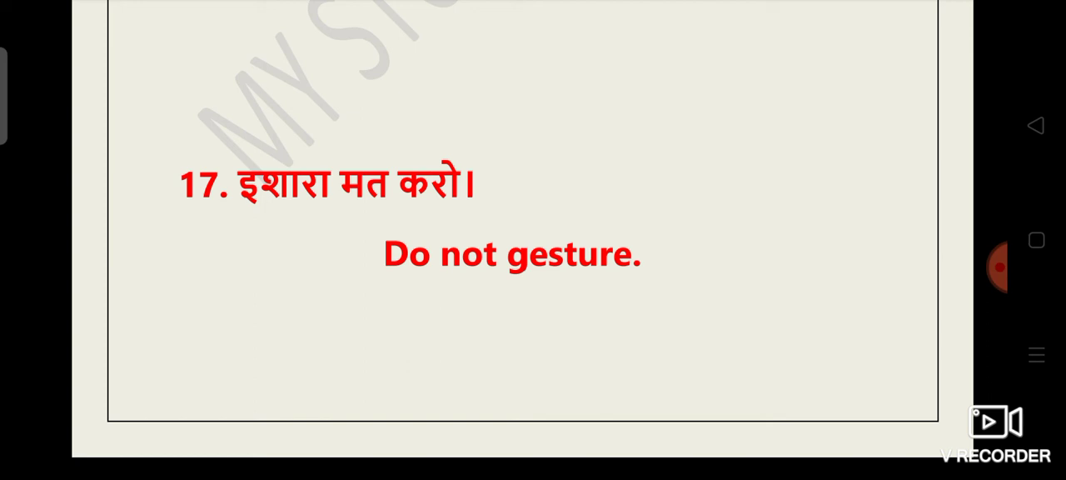
scroll(down, 3)
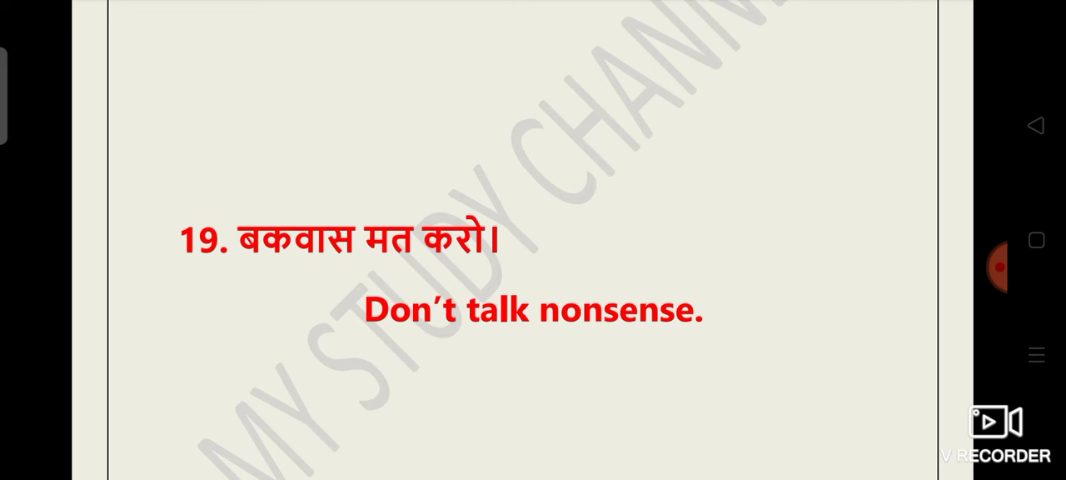
scroll(down, 3)
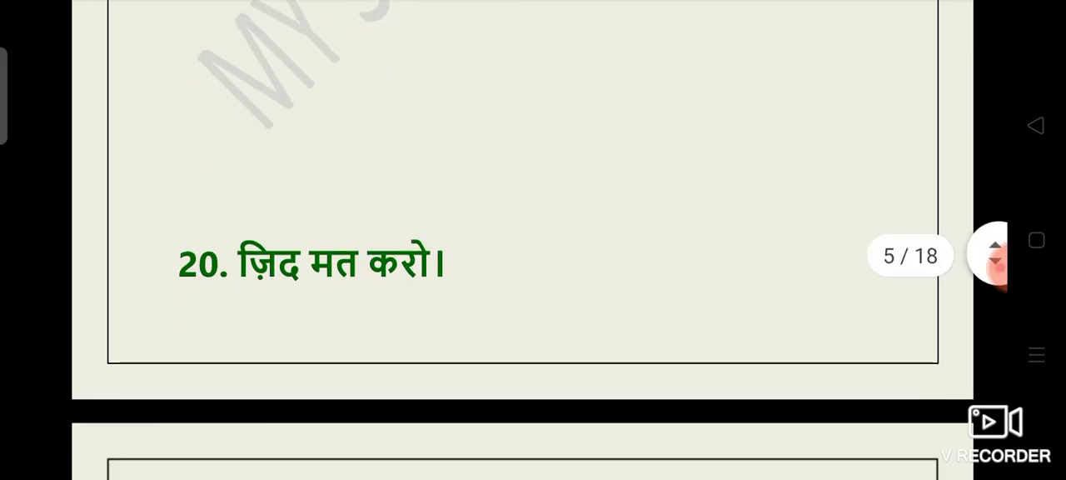
scroll(down, 3)
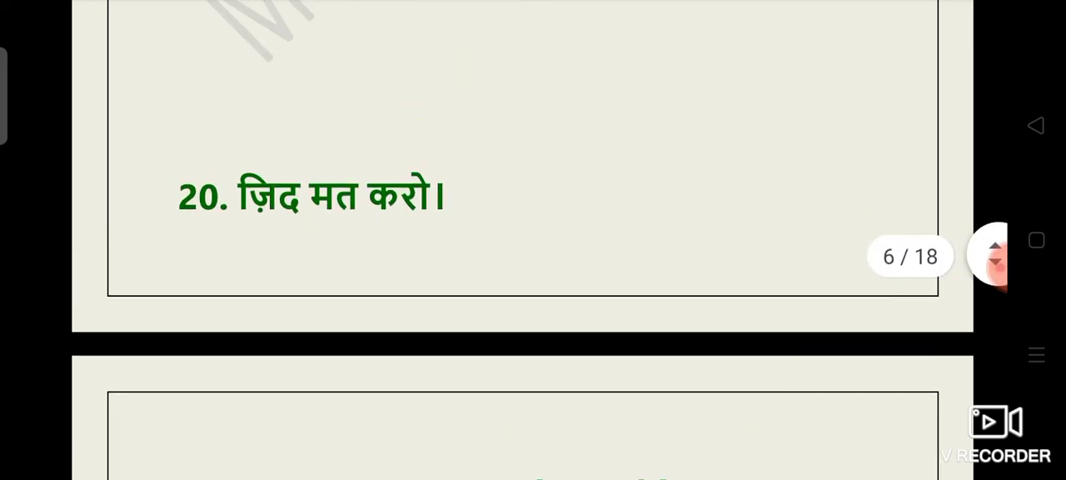
scroll(down, 3)
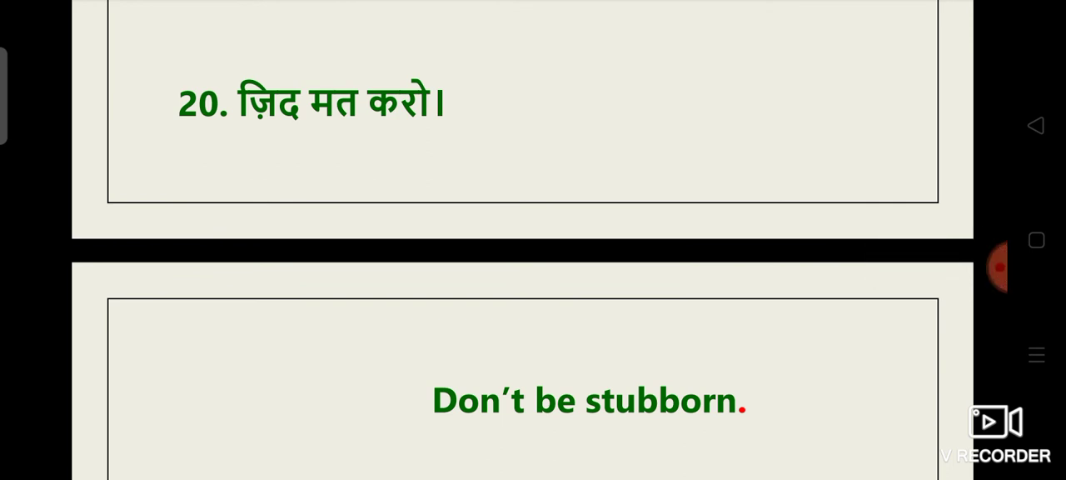
scroll(down, 3)
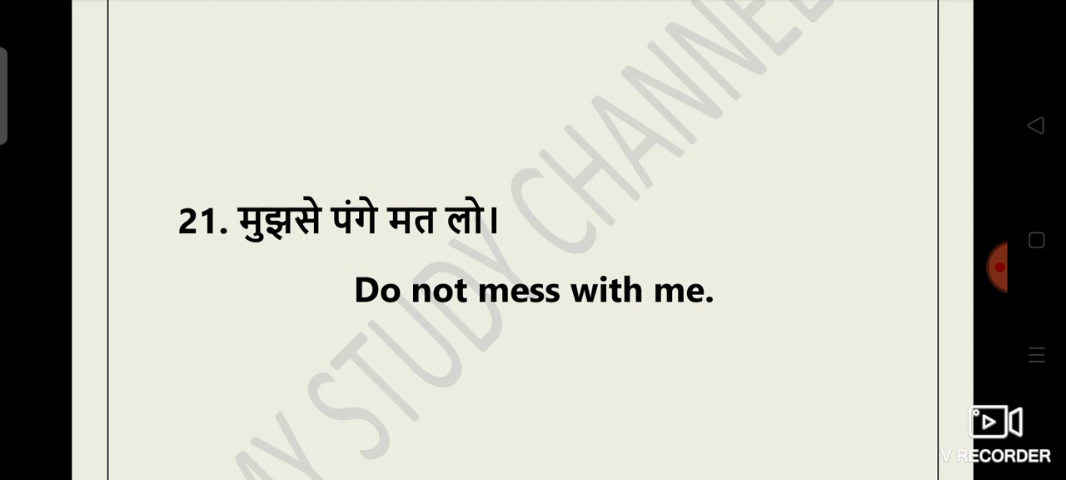
scroll(down, 3)
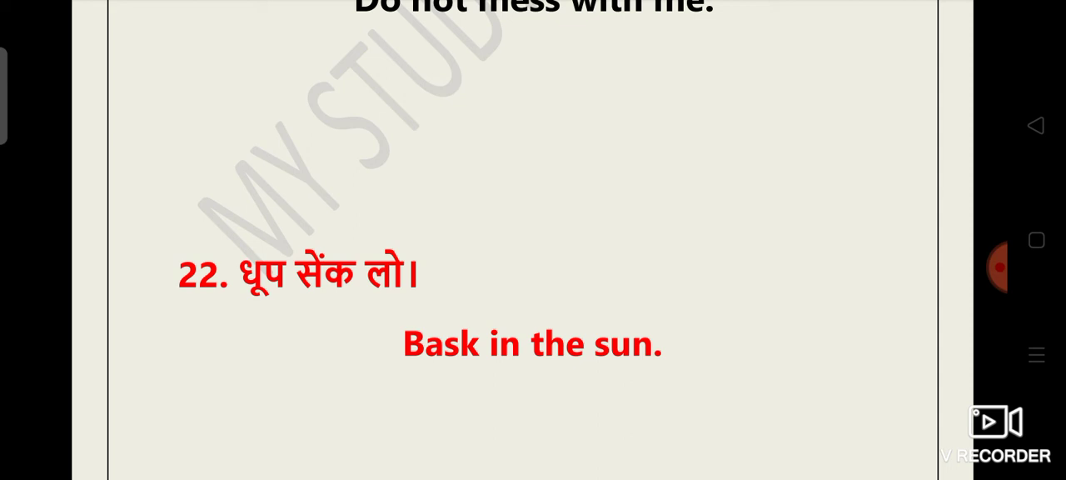
scroll(down, 3)
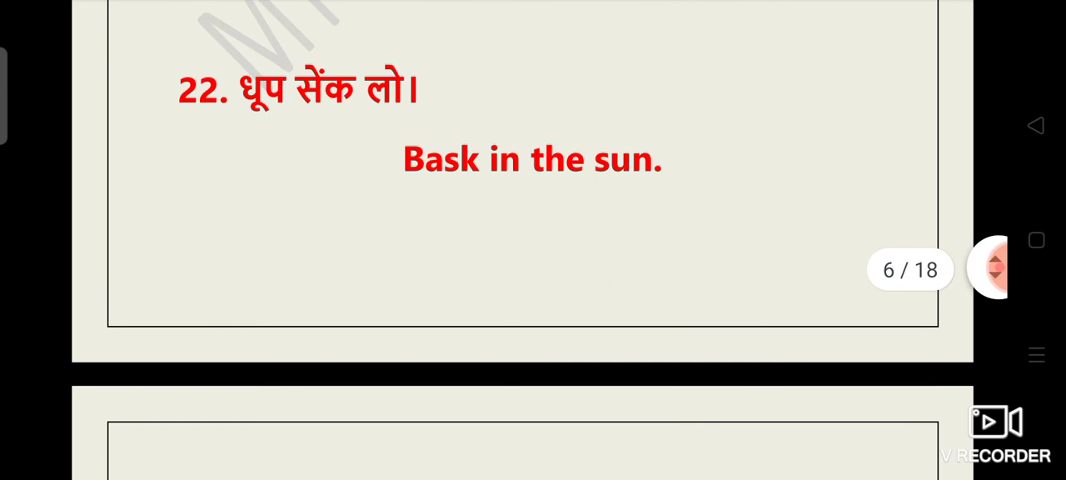
scroll(down, 3)
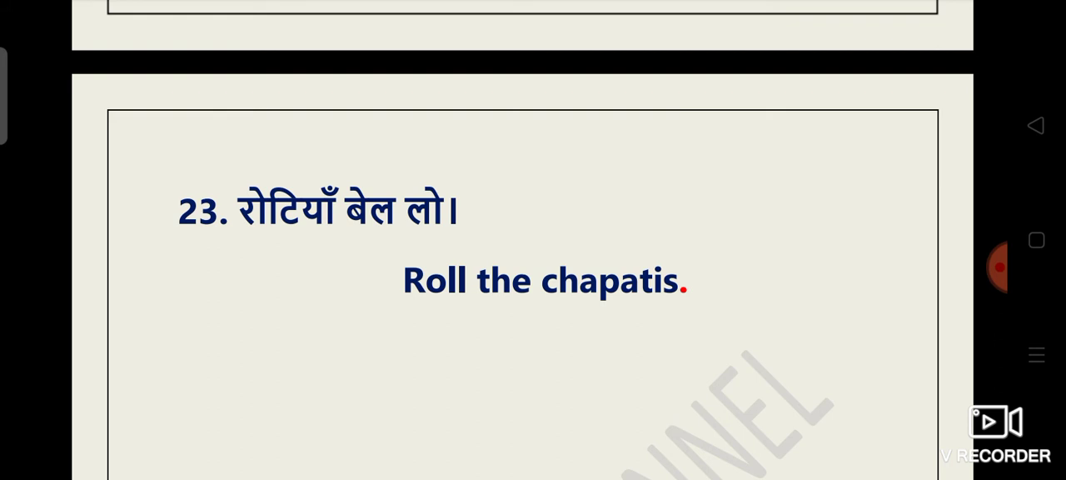
scroll(down, 3)
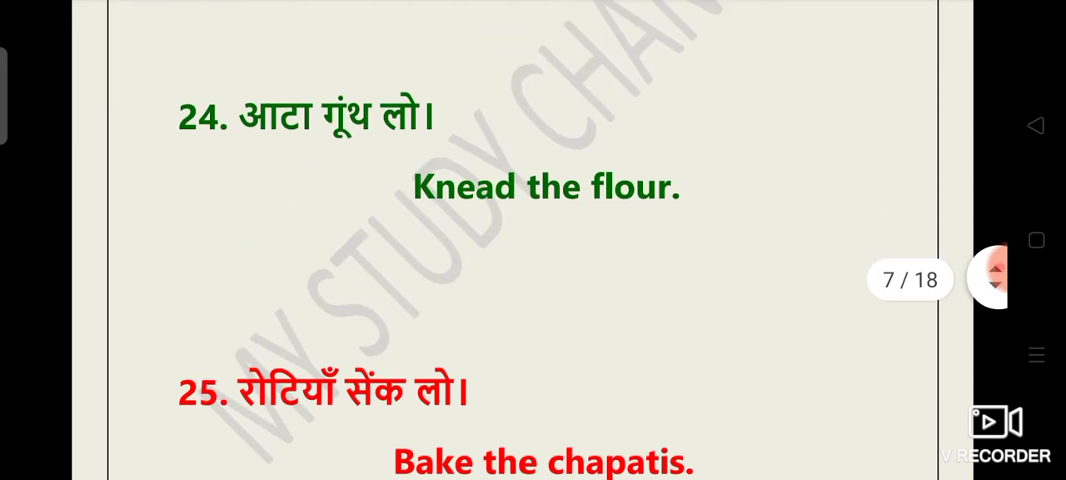
scroll(down, 3)
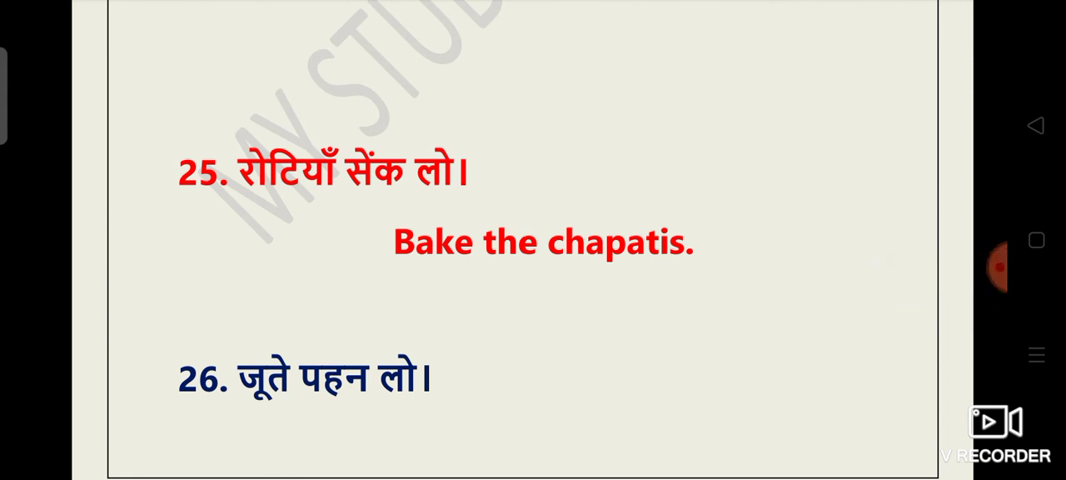
scroll(down, 3)
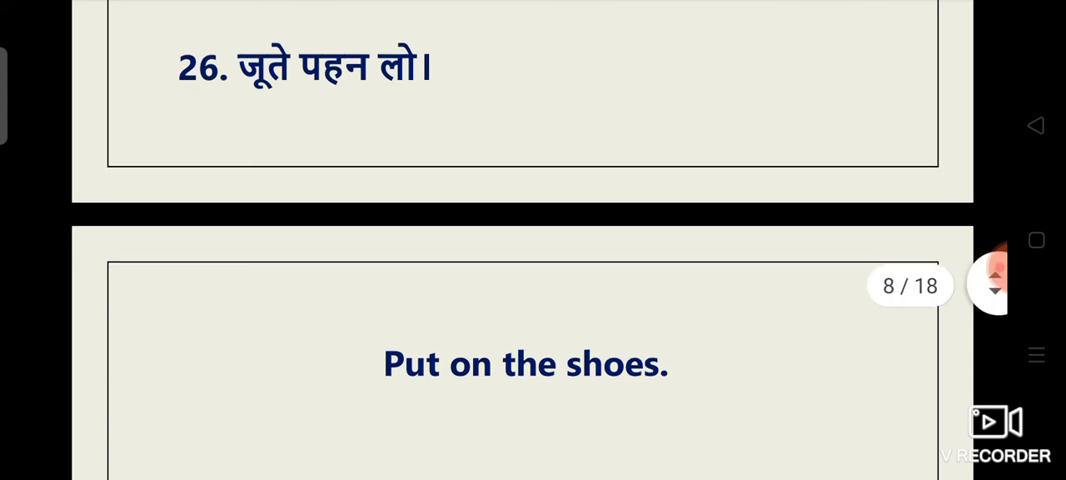
scroll(down, 3)
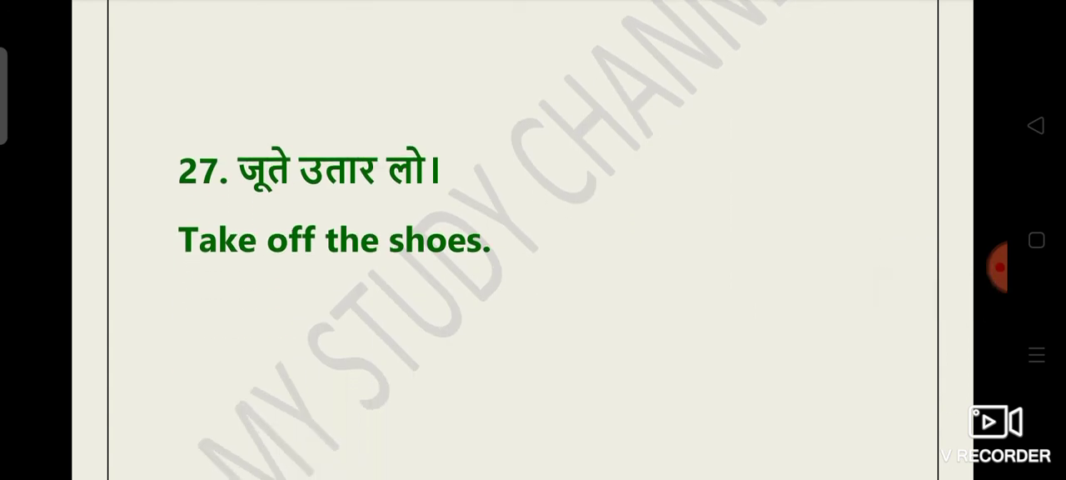
scroll(down, 3)
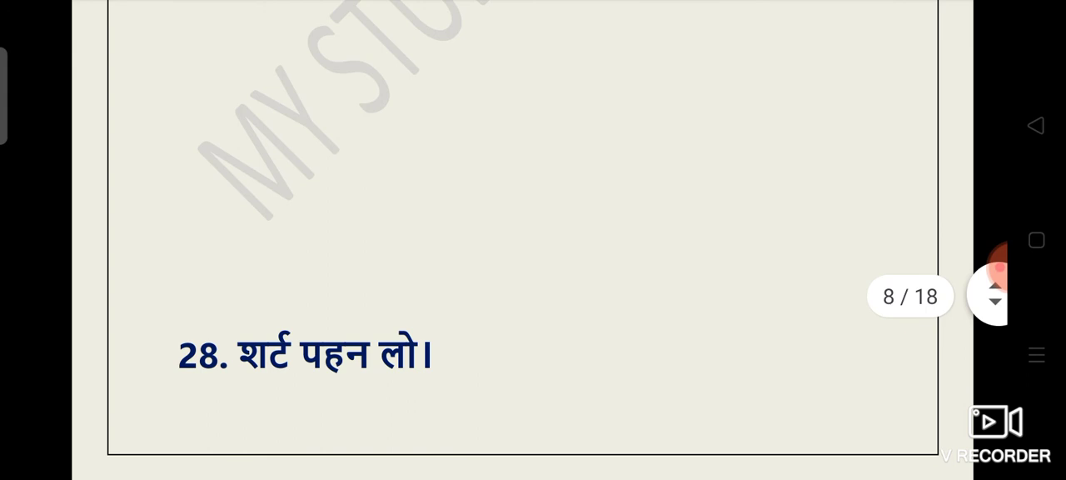
scroll(down, 3)
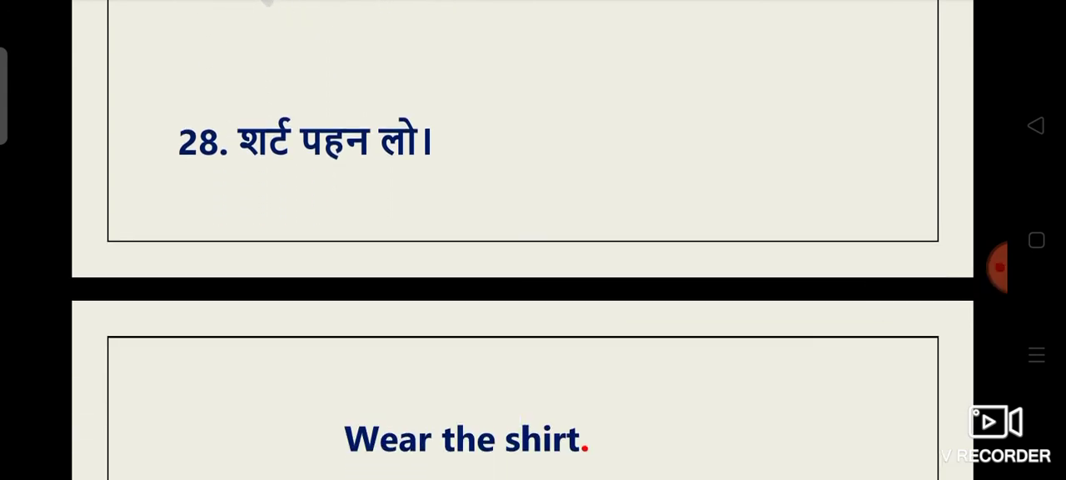
scroll(down, 3)
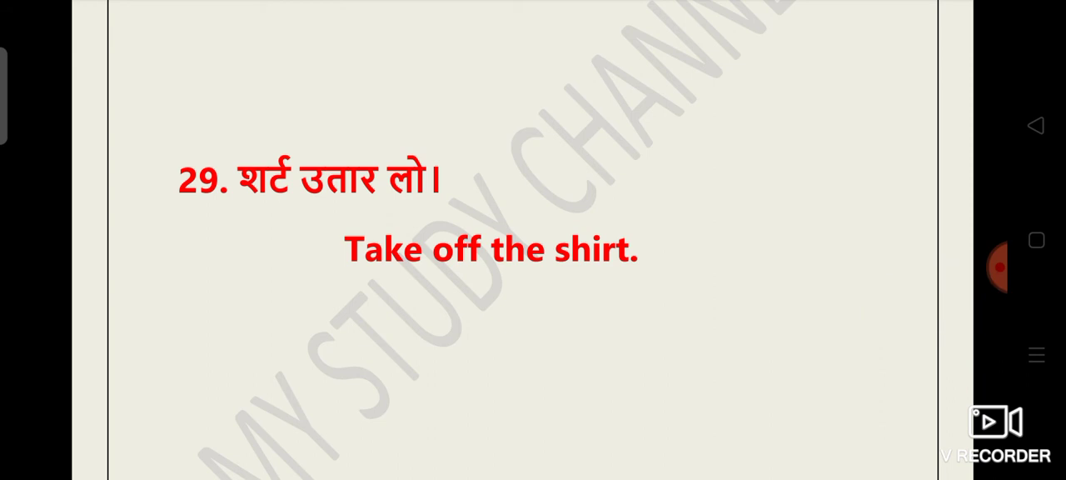
scroll(down, 3)
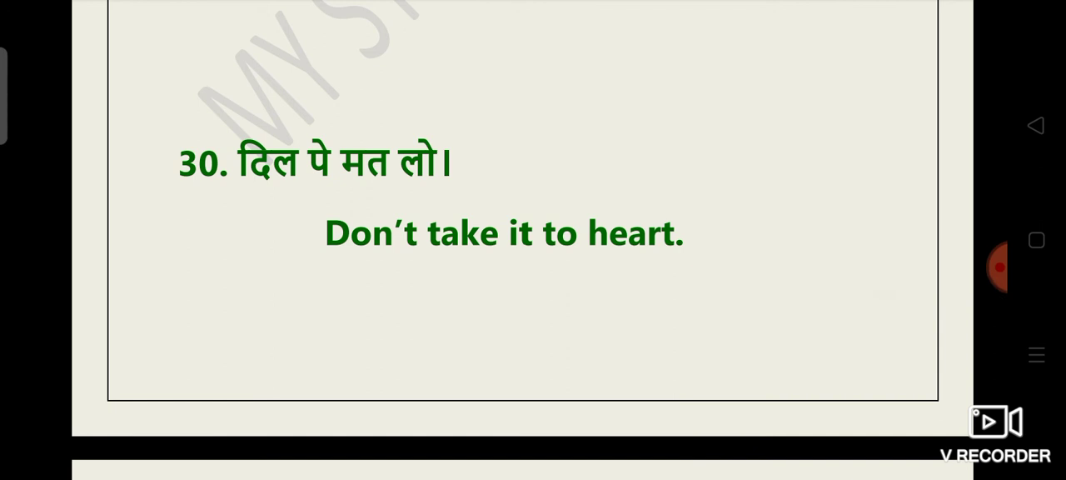
scroll(down, 3)
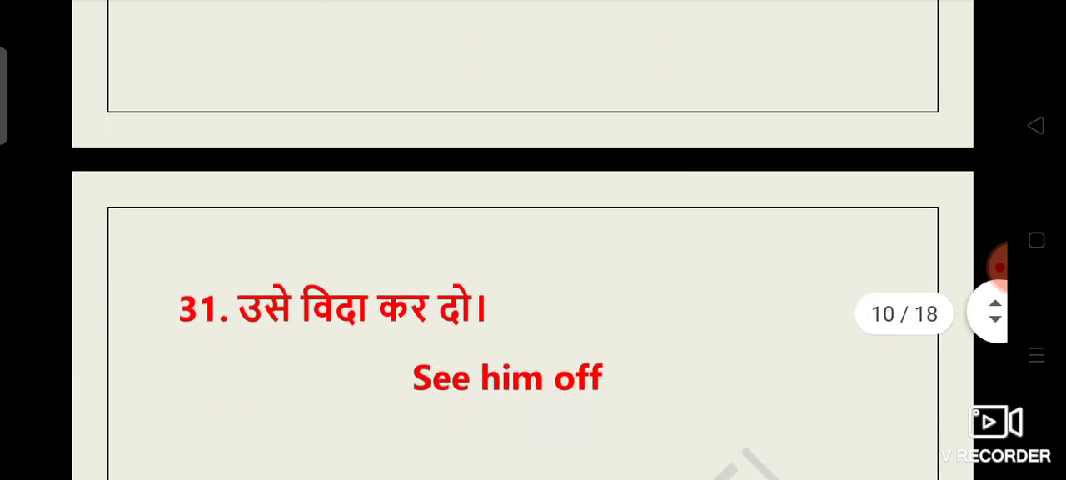
scroll(down, 3)
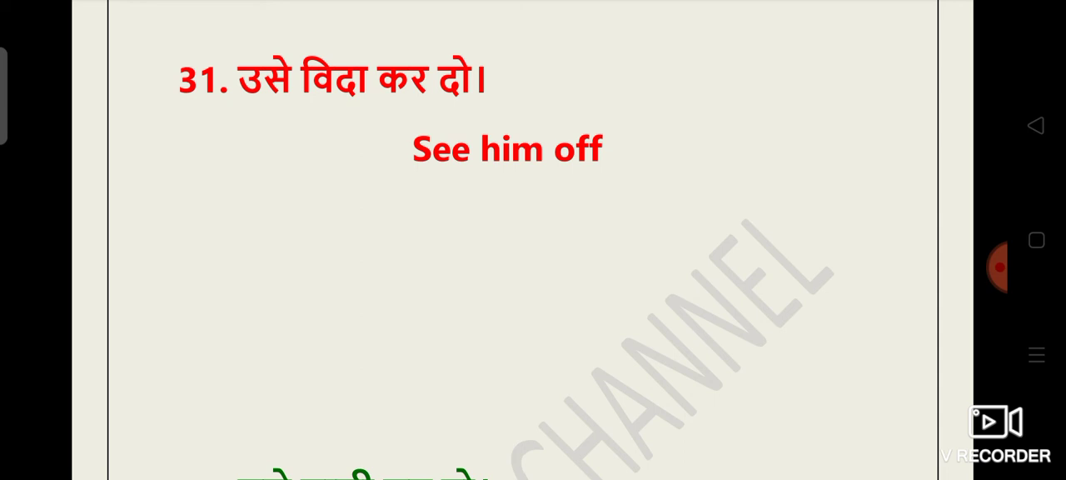
scroll(down, 3)
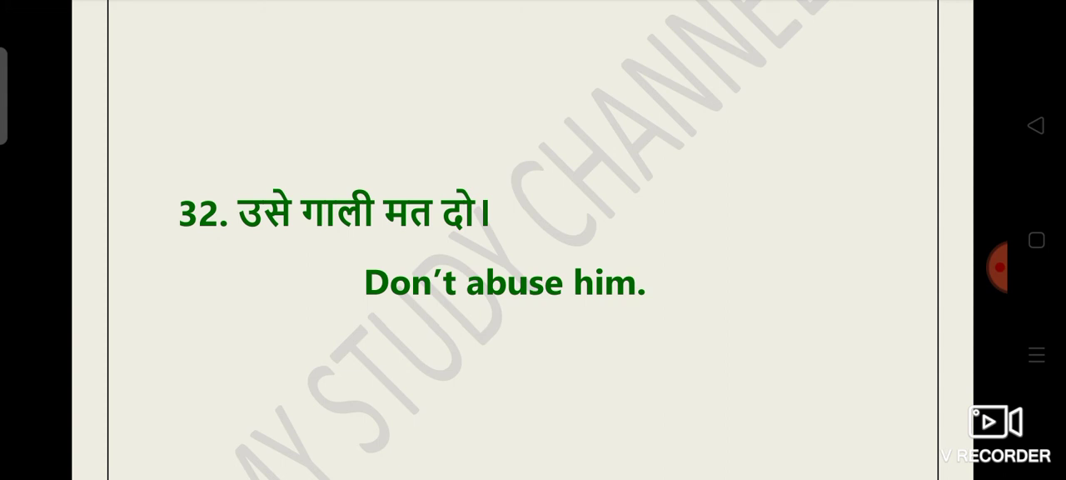
scroll(down, 3)
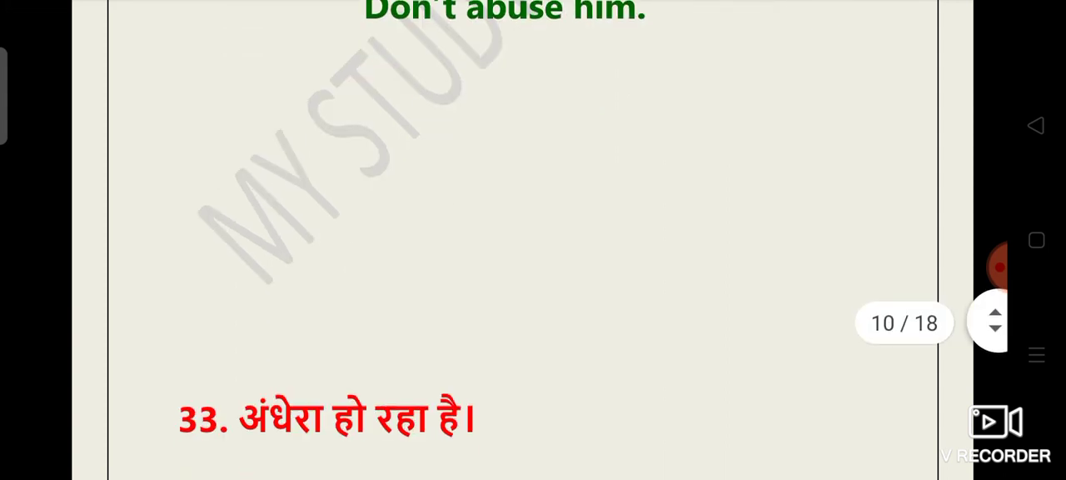
scroll(down, 3)
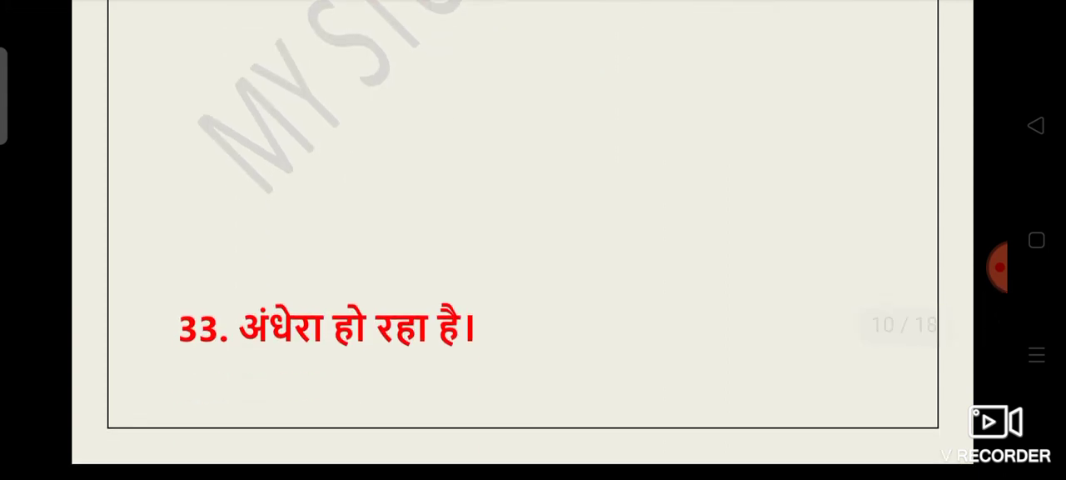
scroll(down, 3)
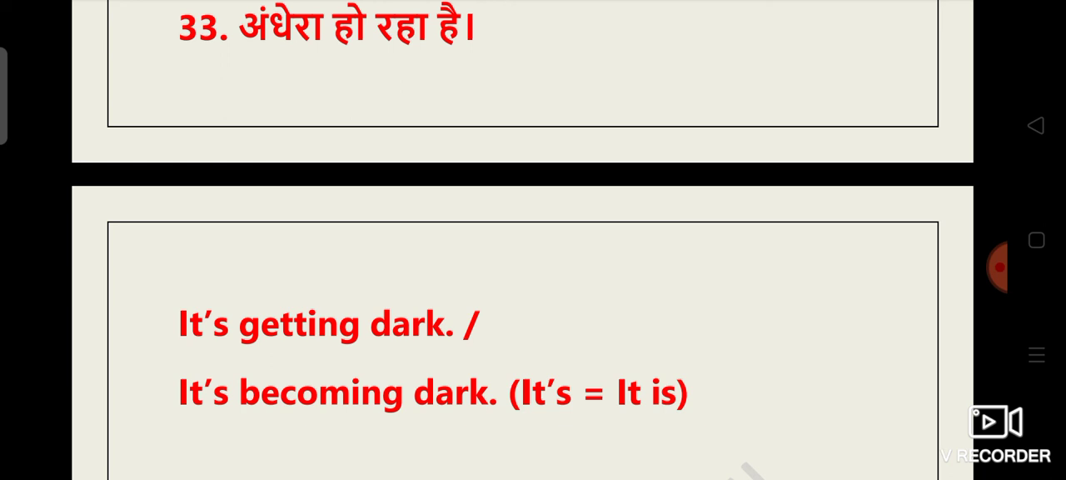
scroll(down, 3)
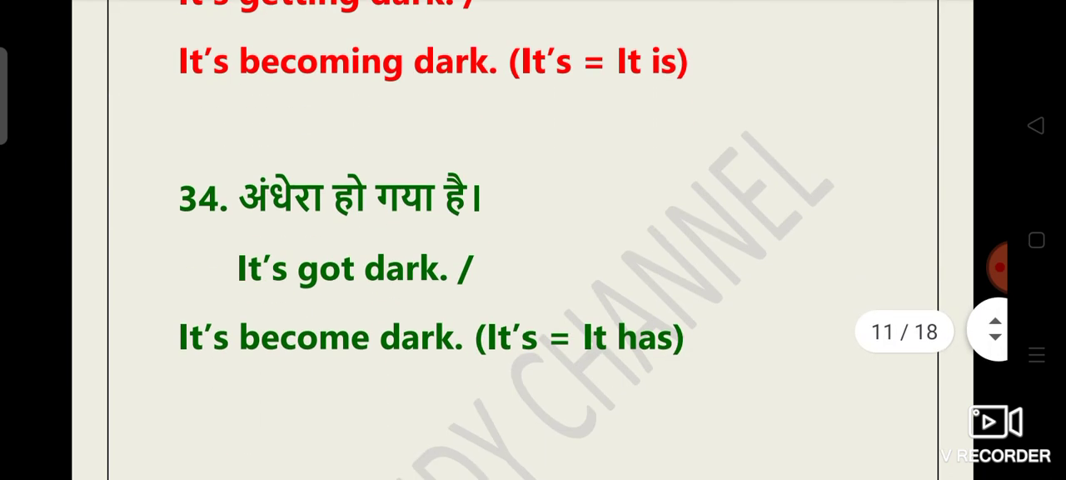